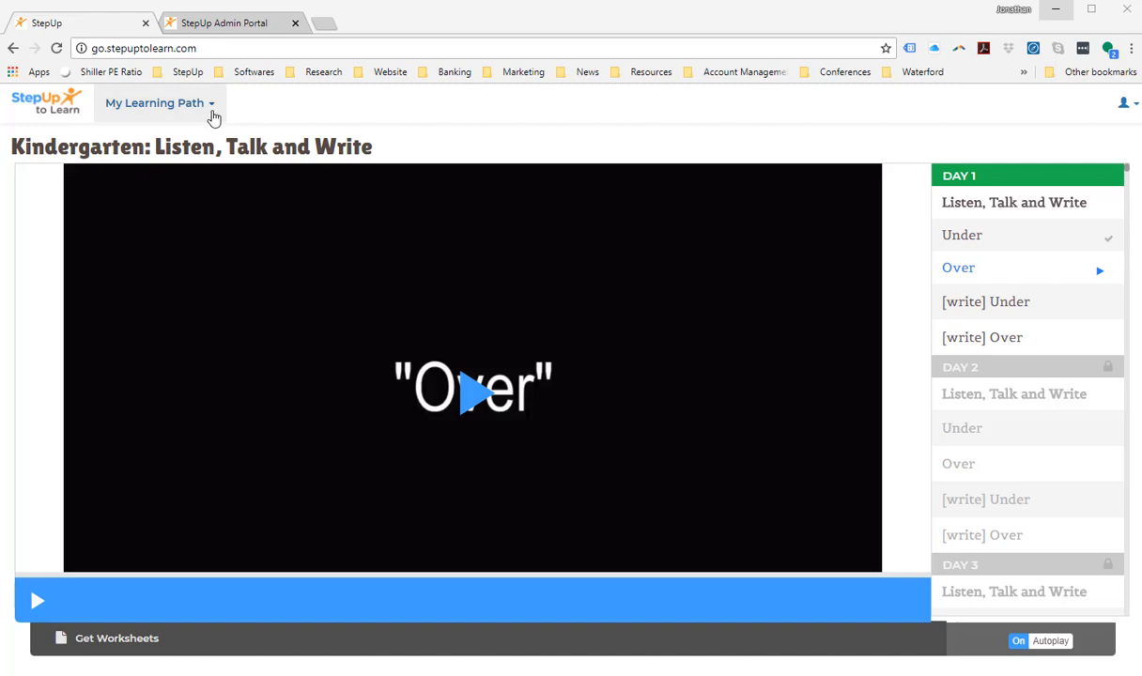
Show the My Learning Path program menu with Kindergarten: Listen, Talk and Write current.
left_click(154, 102)
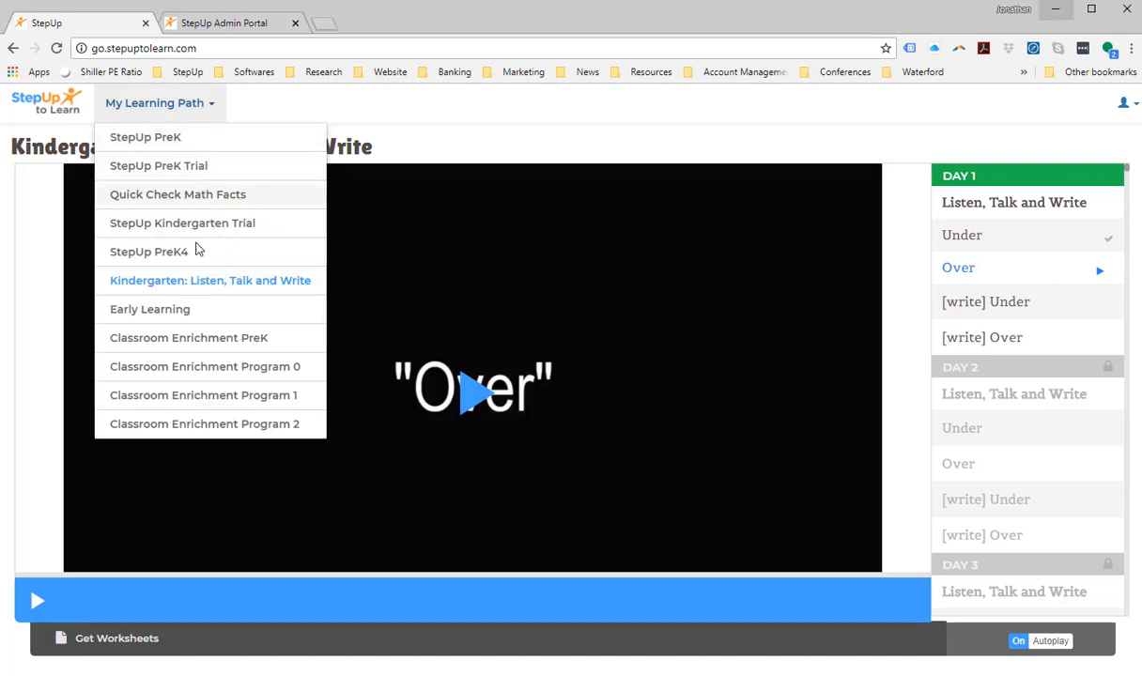
mouse_move(184, 366)
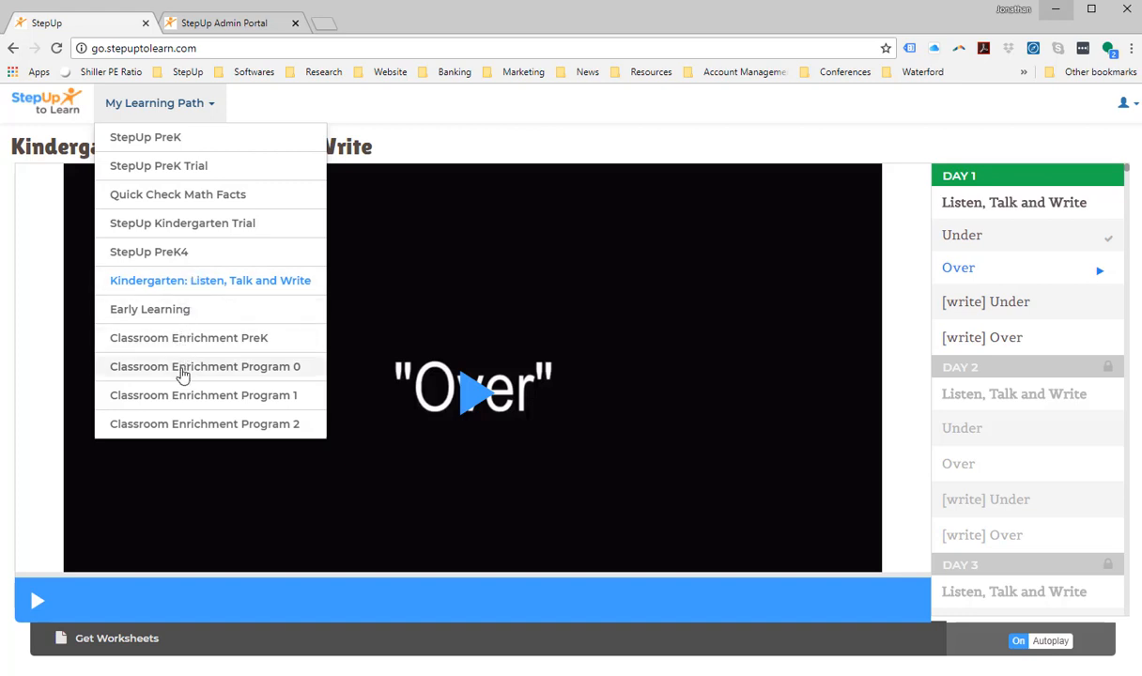
mouse_move(184, 165)
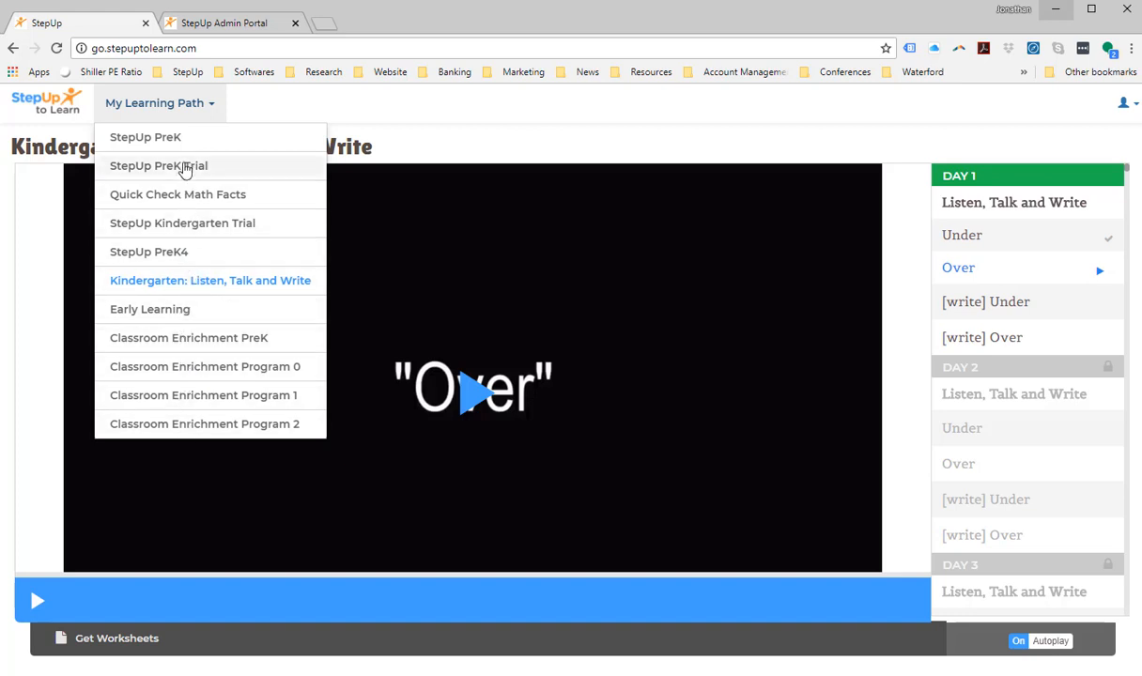
mouse_move(190, 150)
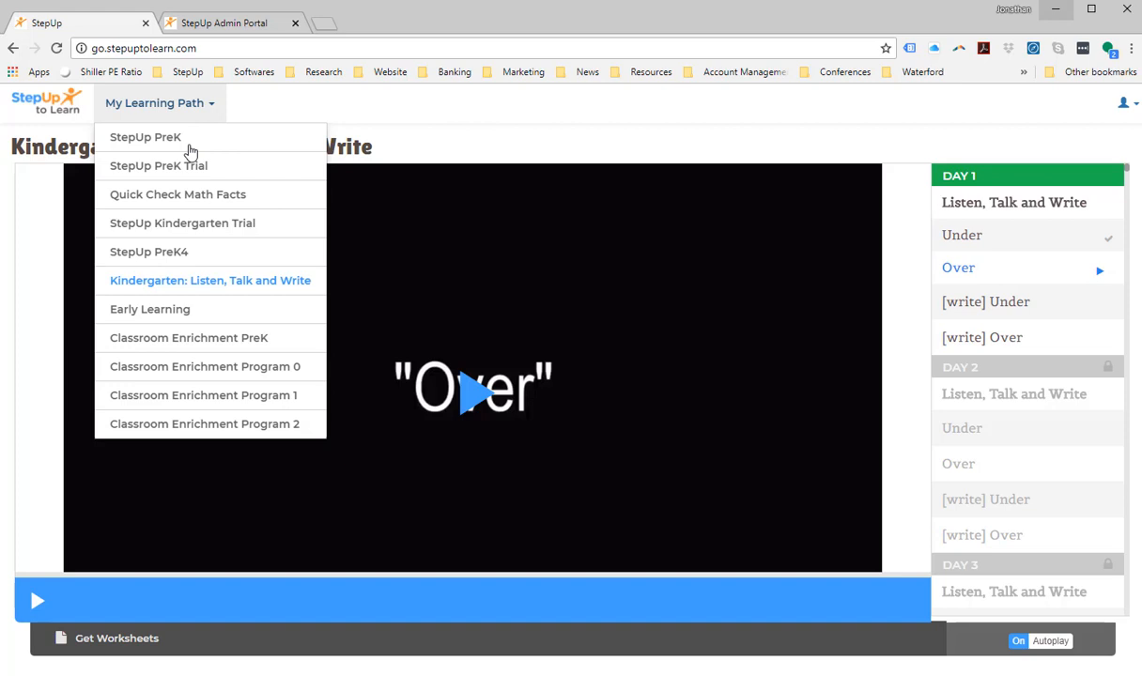
mouse_move(221, 186)
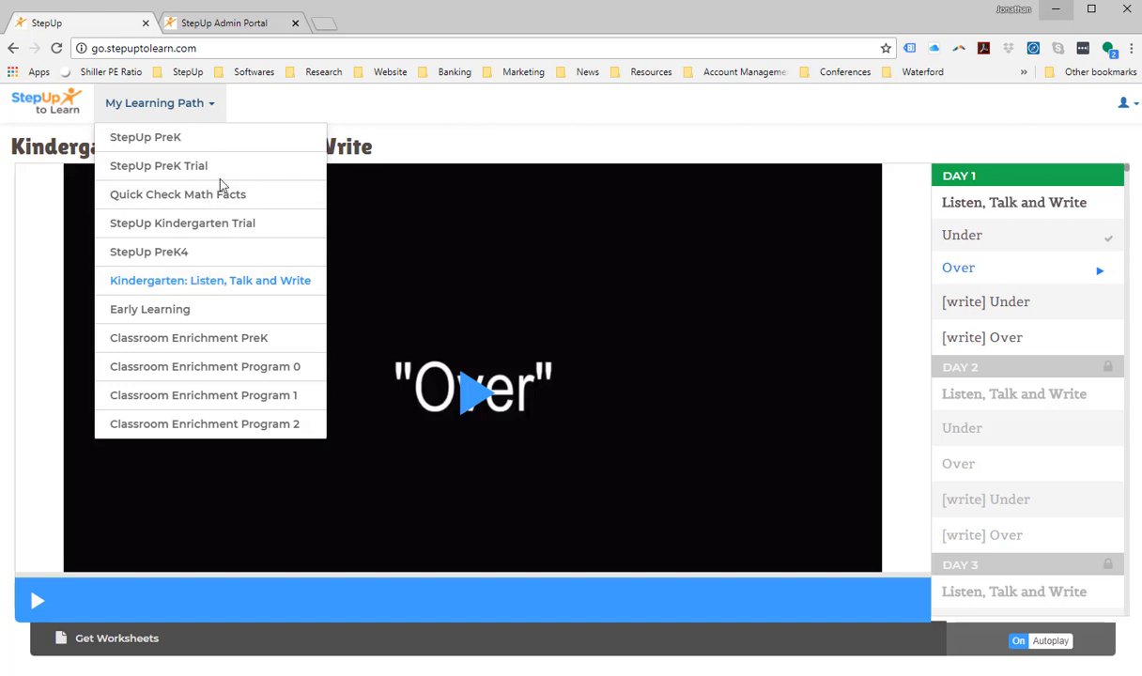
mouse_move(271, 113)
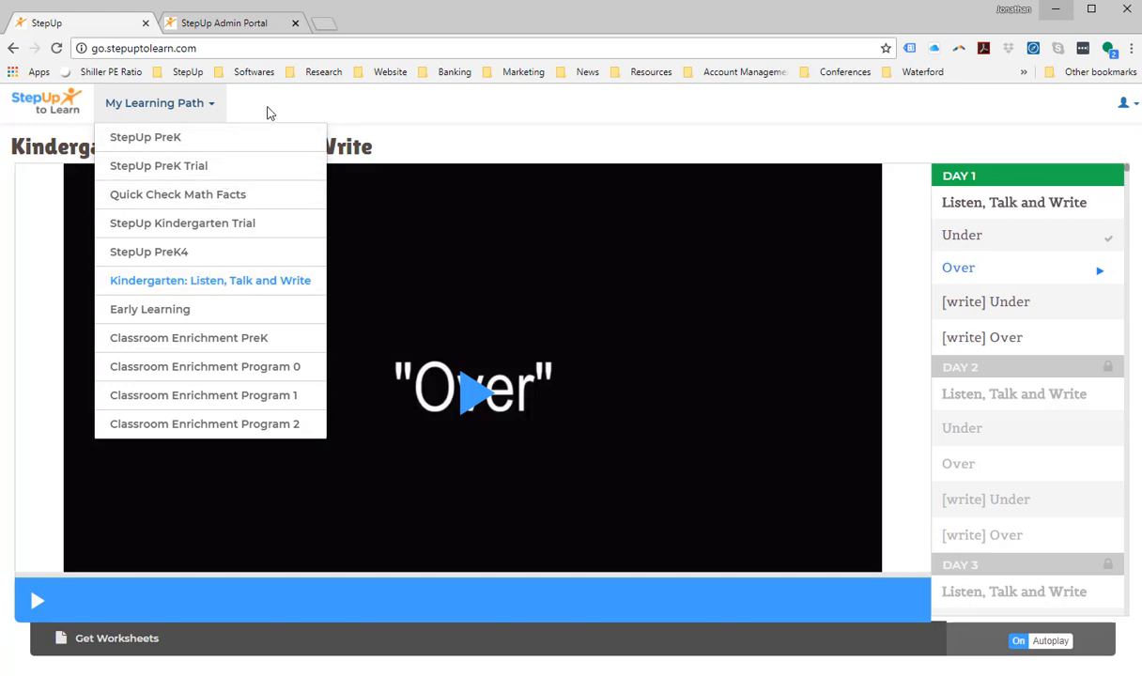
Dismiss the My Learning Path menu, keeping Kindergarten: Listen, Talk and Write selected.
left_click(496, 162)
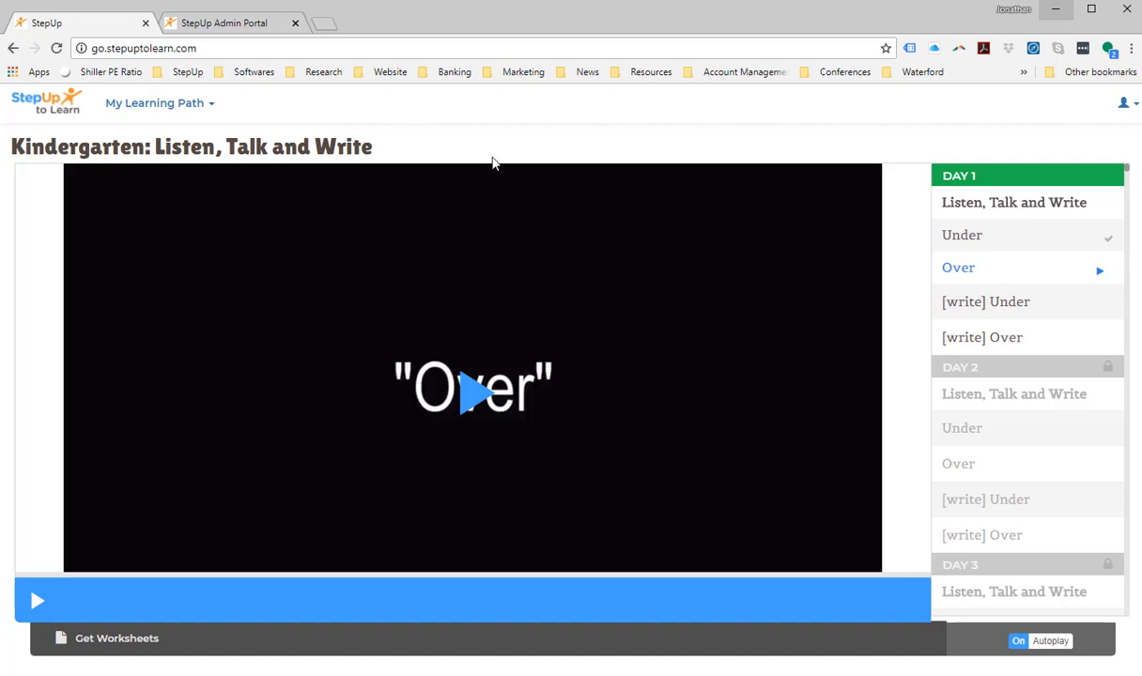
mouse_move(861, 177)
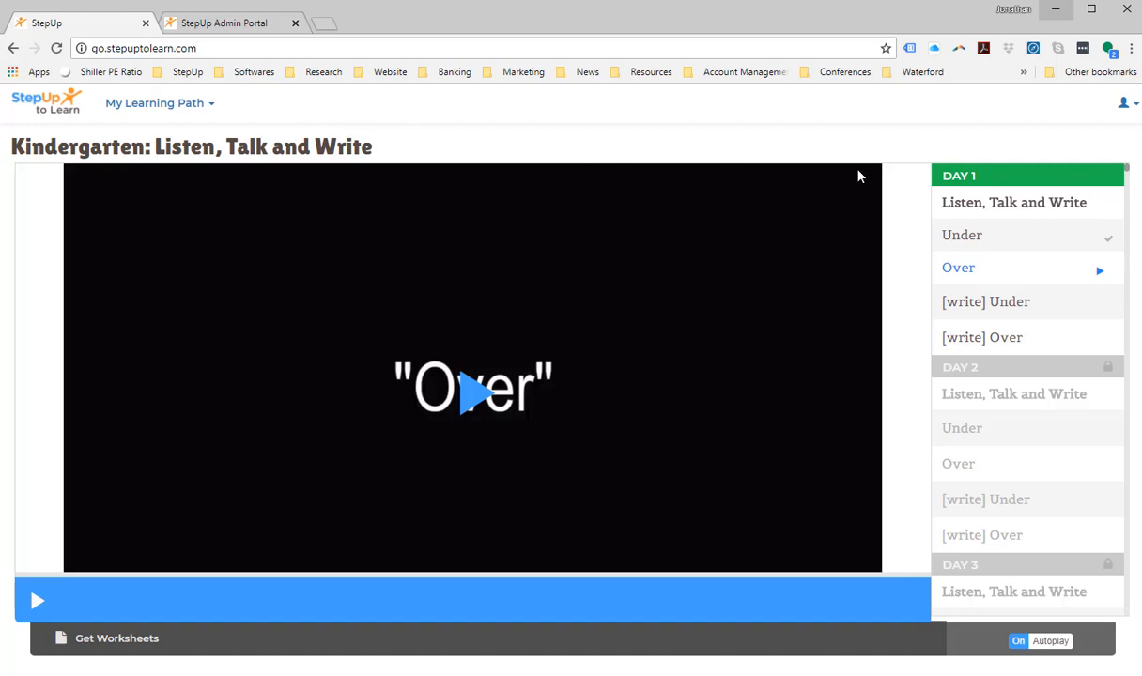
mouse_move(999, 209)
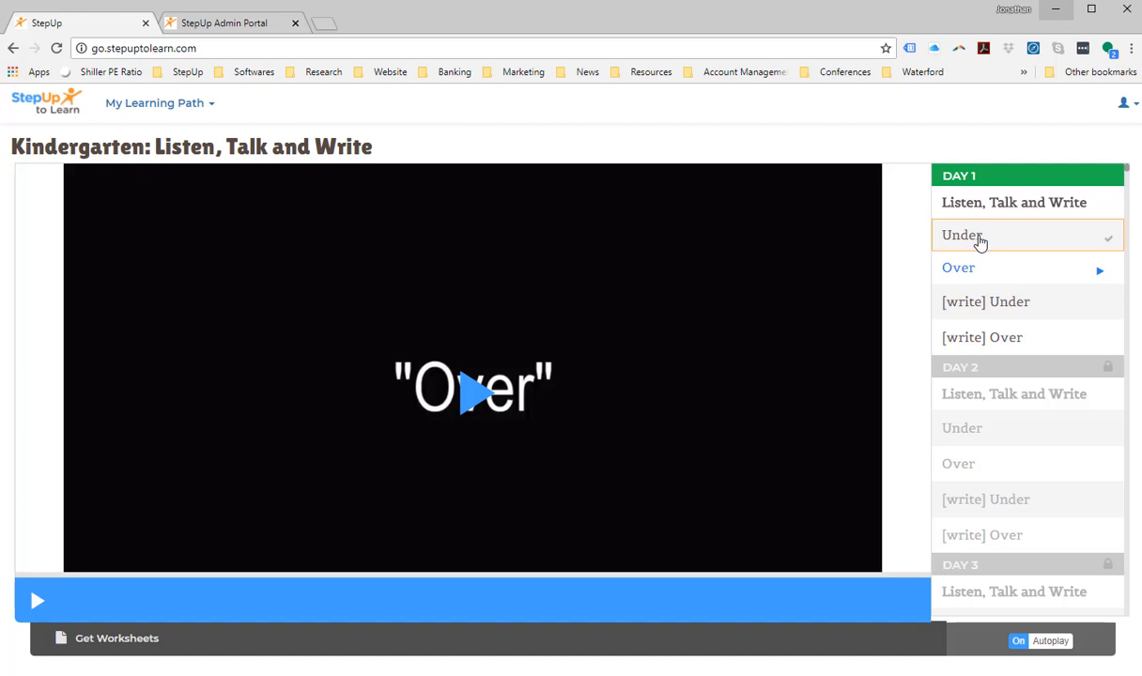
Play the Day 1 Under lesson video through so it is checked off and Over loads next.
left_click(961, 235)
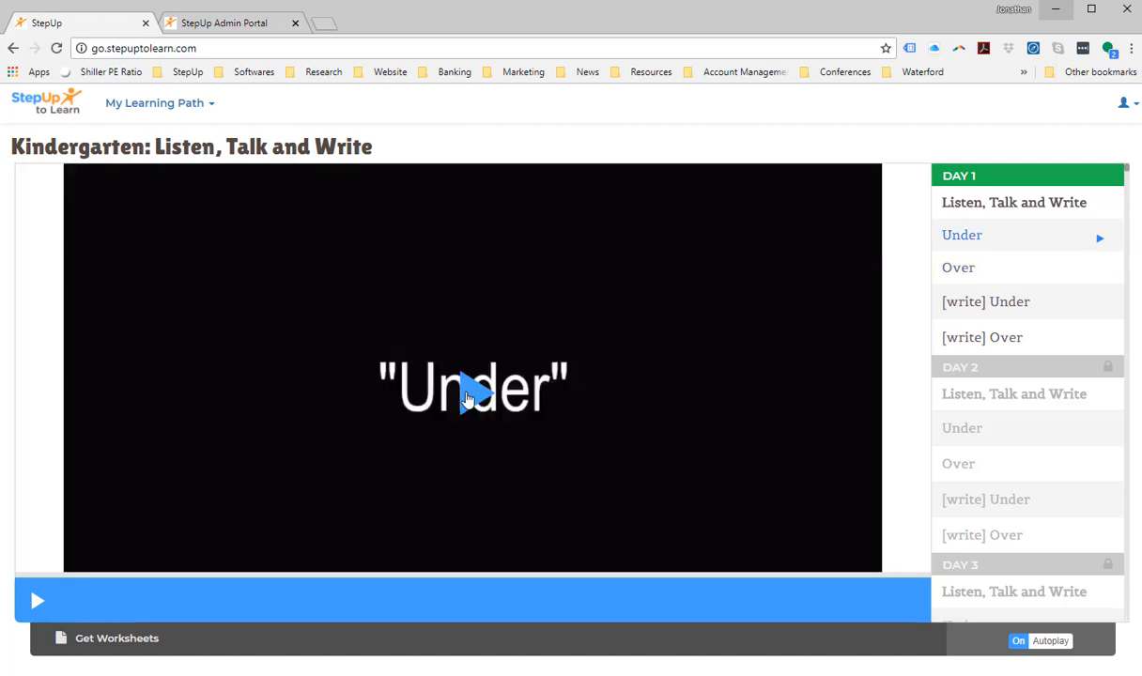
left_click(38, 601)
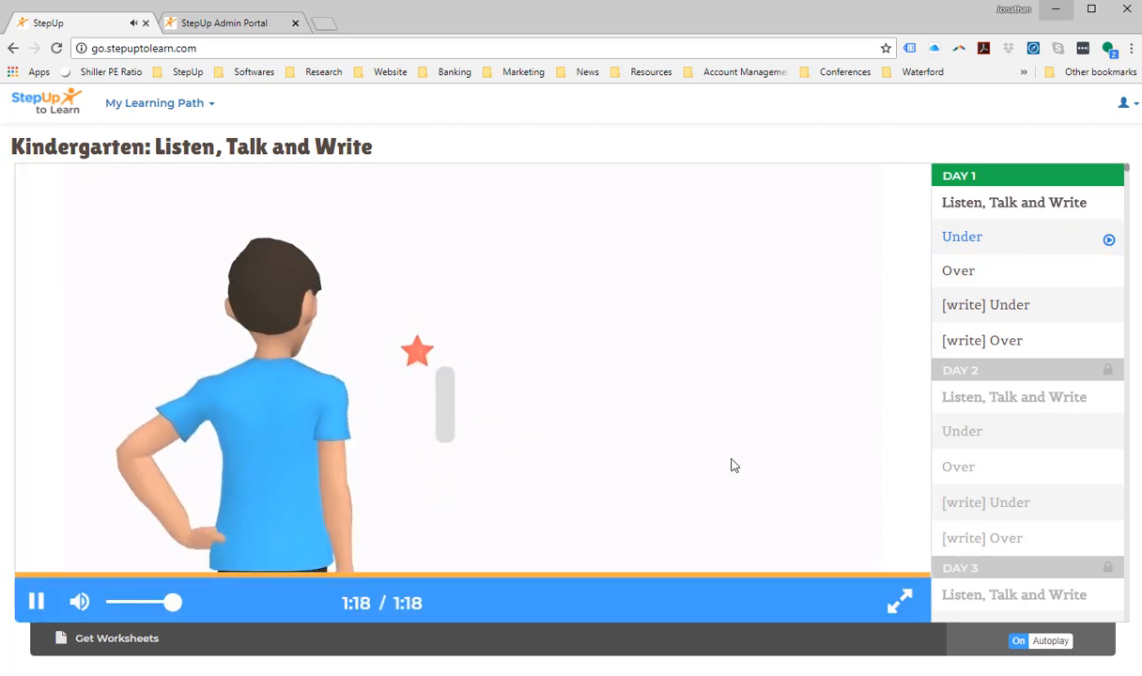
left_click(37, 601)
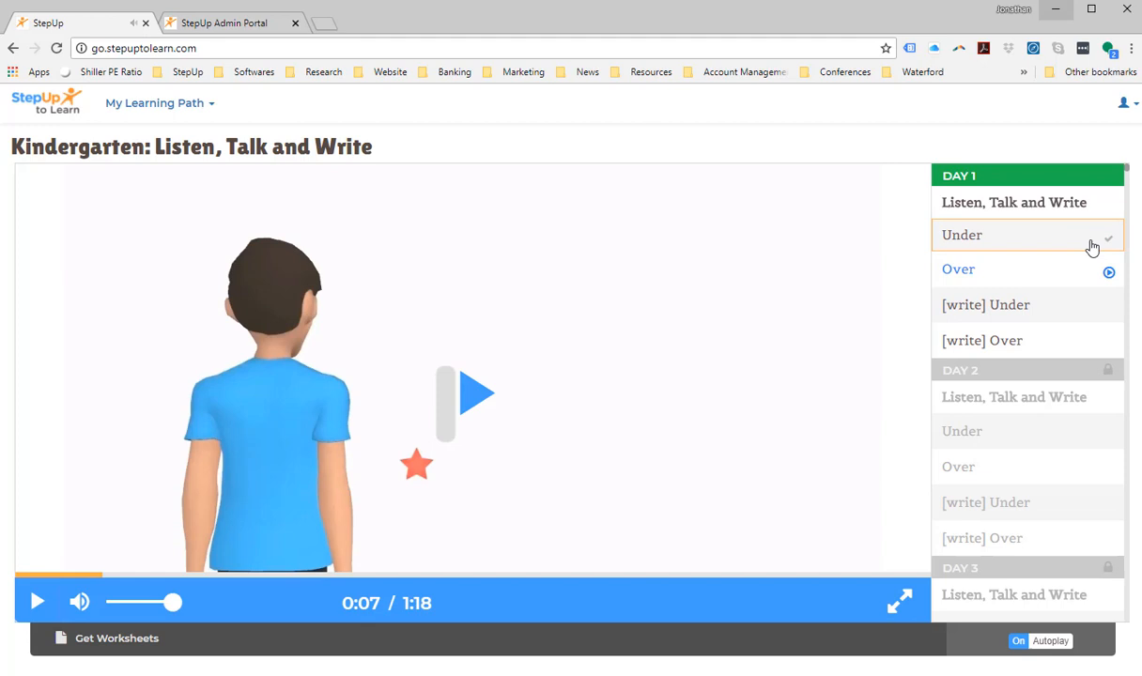
mouse_move(1122, 251)
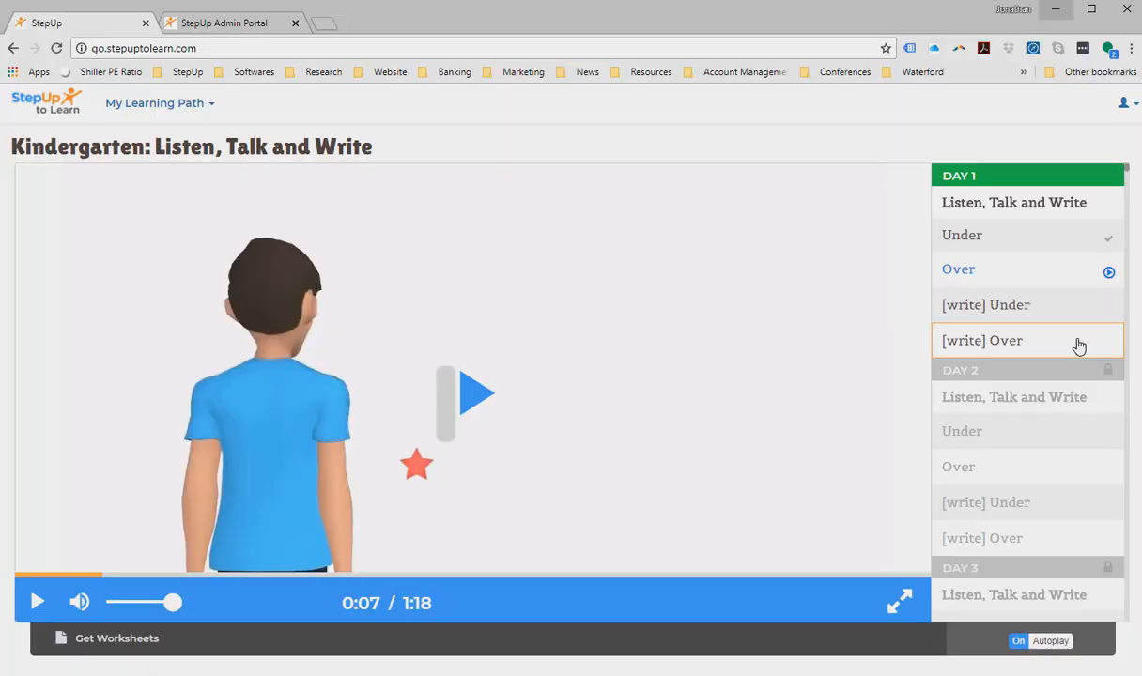
mouse_move(705, 382)
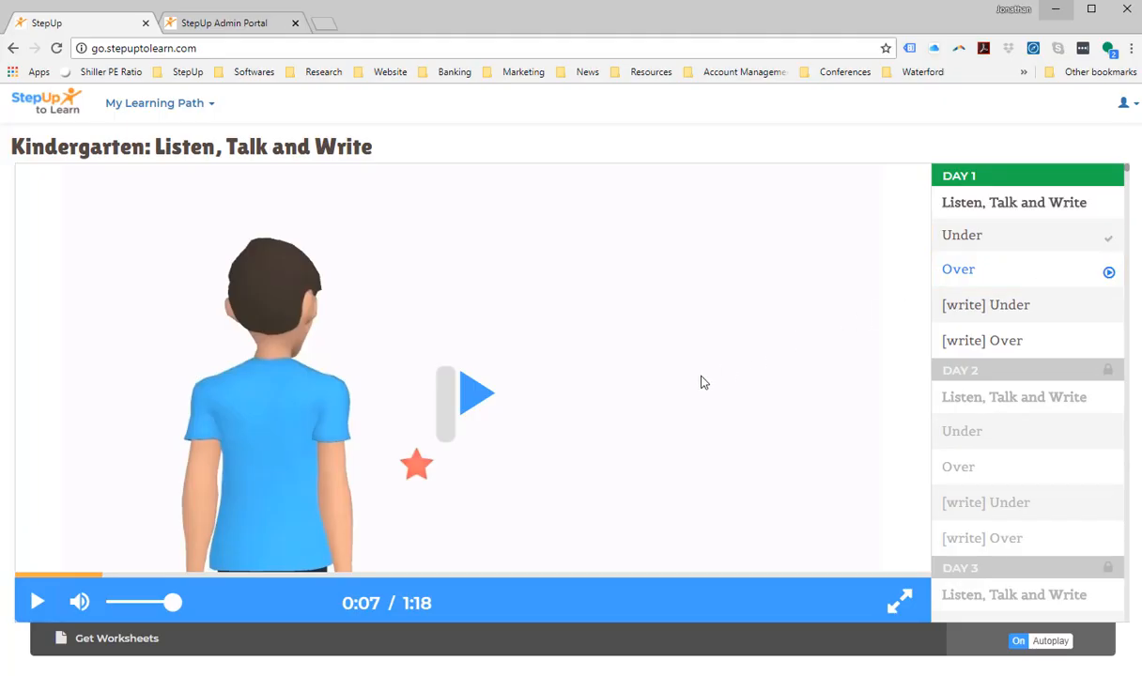
mouse_move(117, 639)
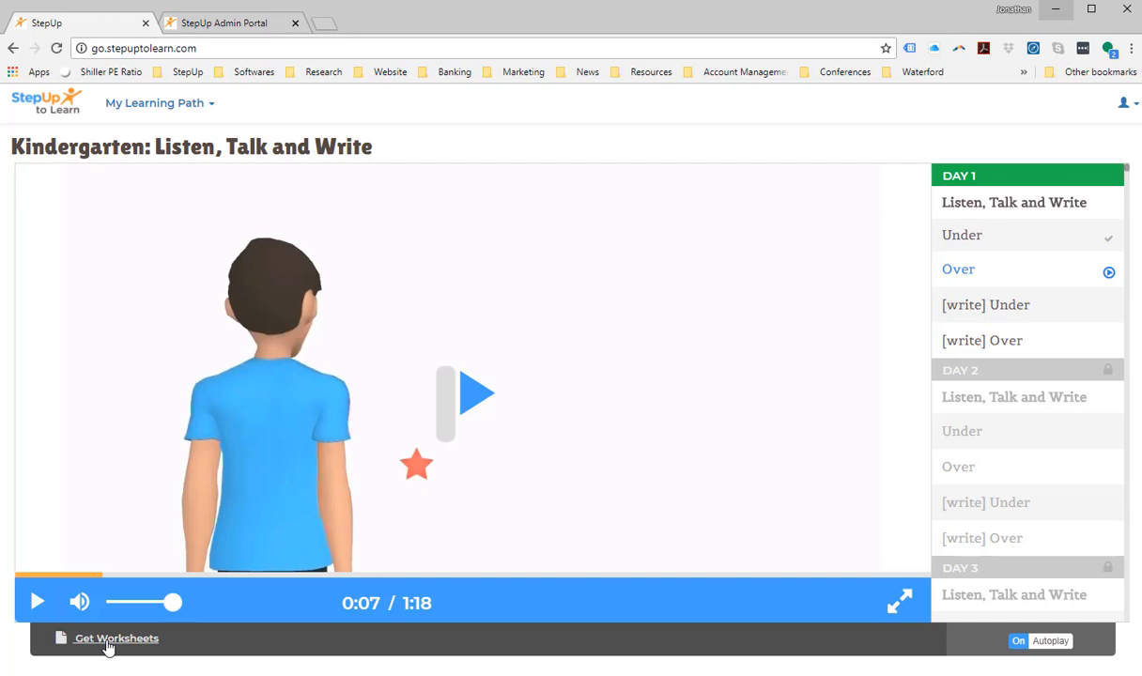
View the Kinder LTW Level 1 worksheet PDF from Get Worksheets, then go back to the lesson.
left_click(116, 638)
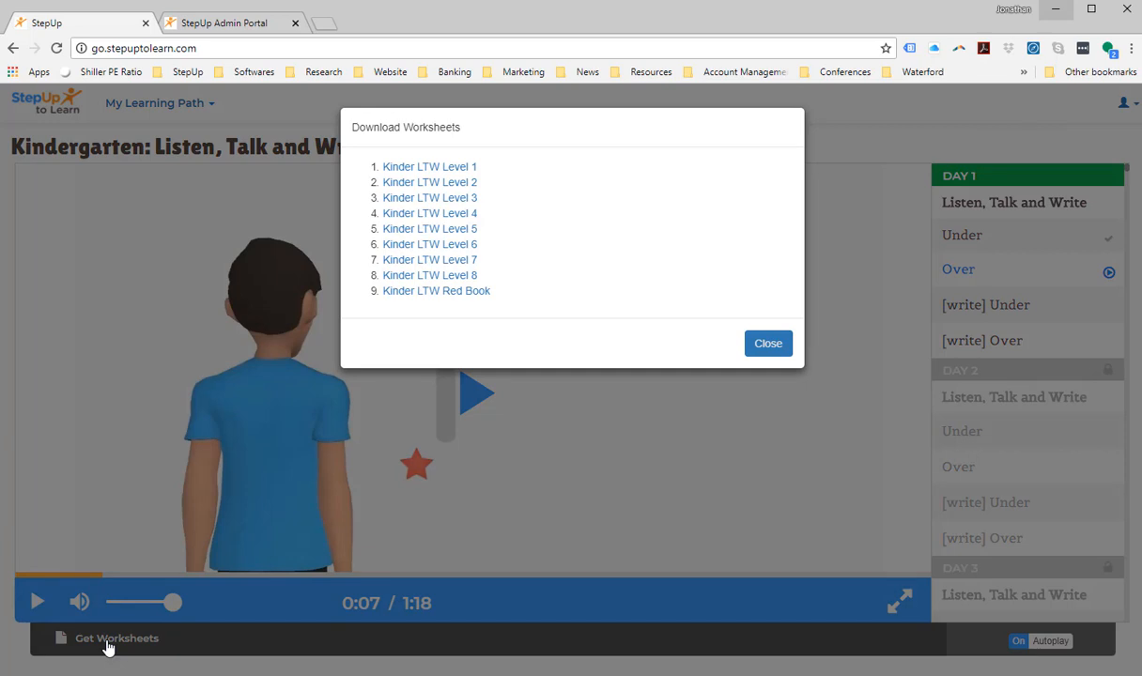
mouse_move(270, 372)
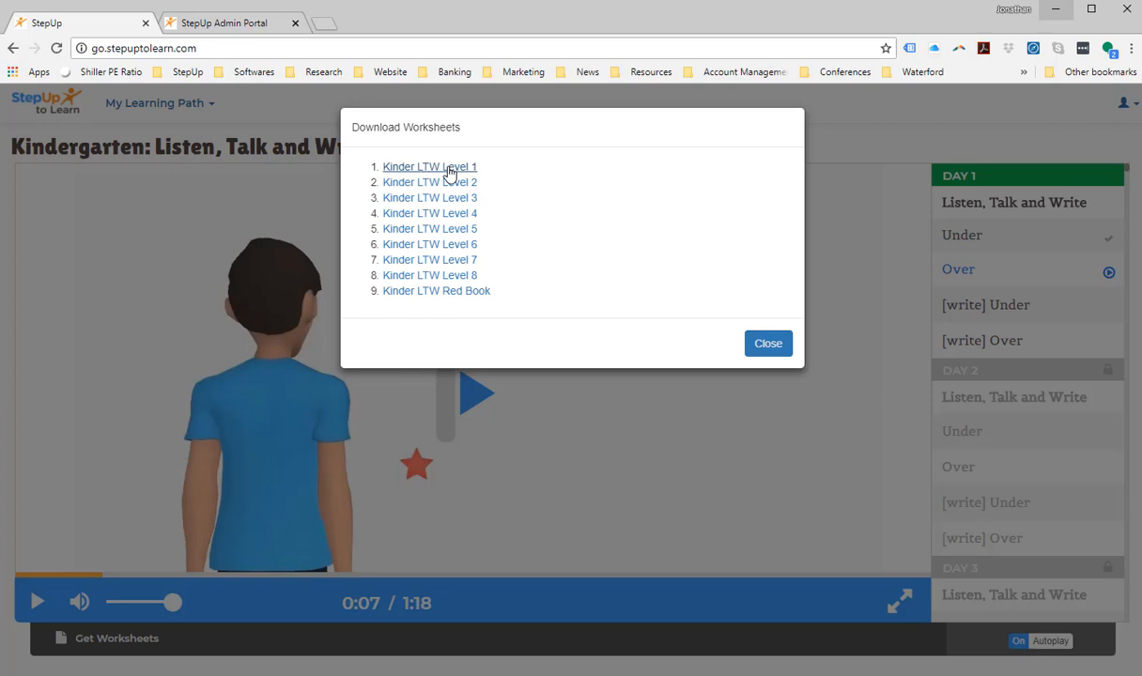
left_click(428, 166)
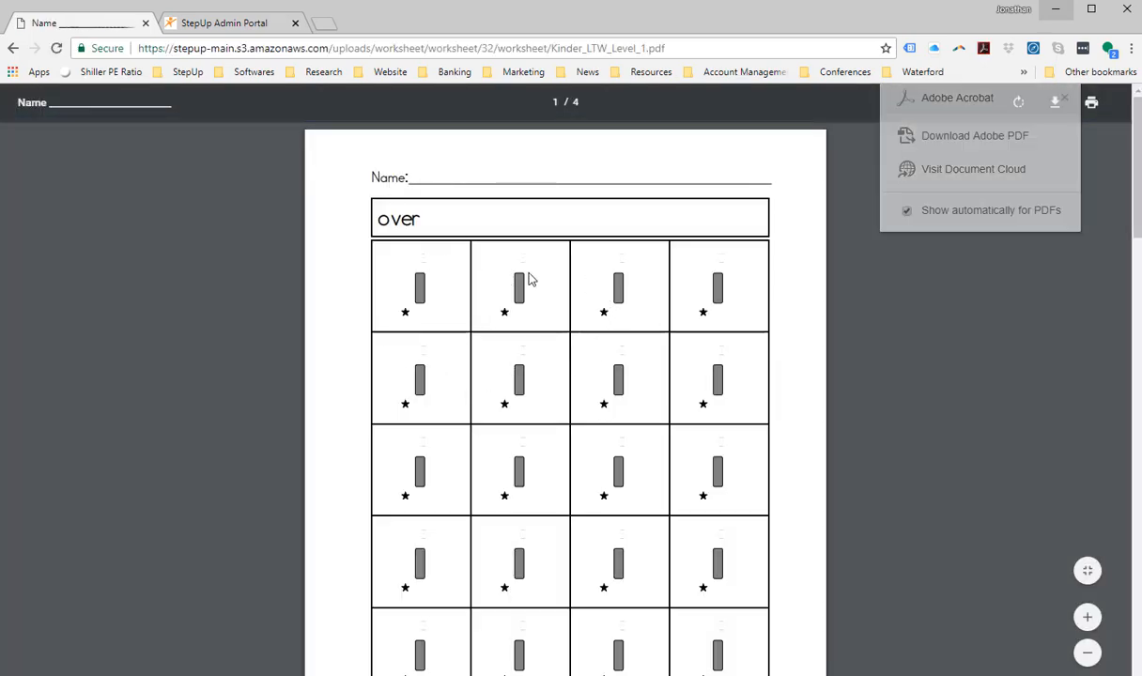
left_click(13, 49)
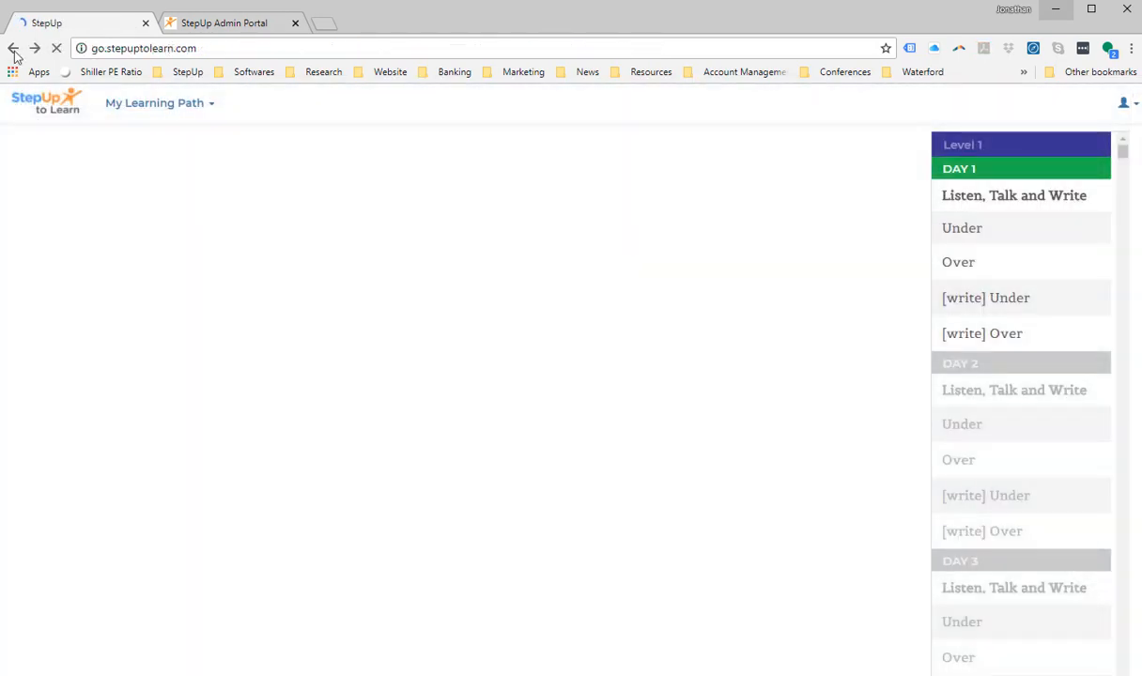